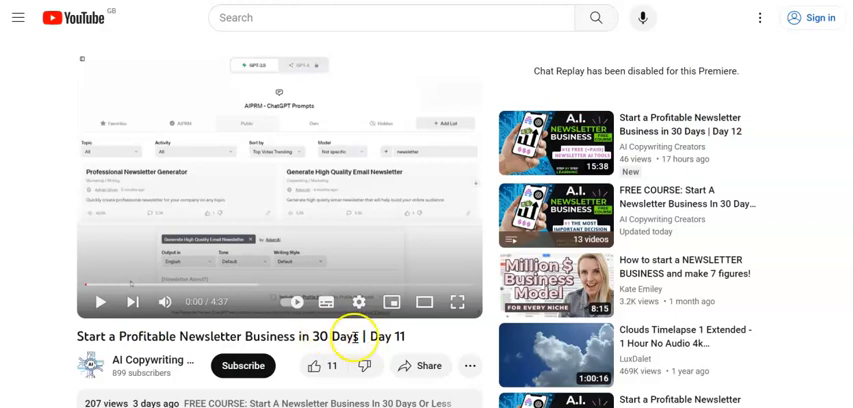
Step: Scroll the EmailOctopus homepage through its example newsletters and signup-form features
scroll("down", 3)
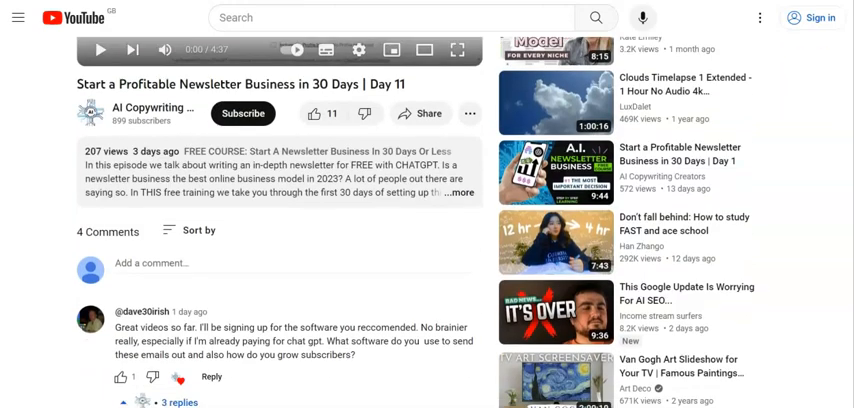
scroll("down", 3)
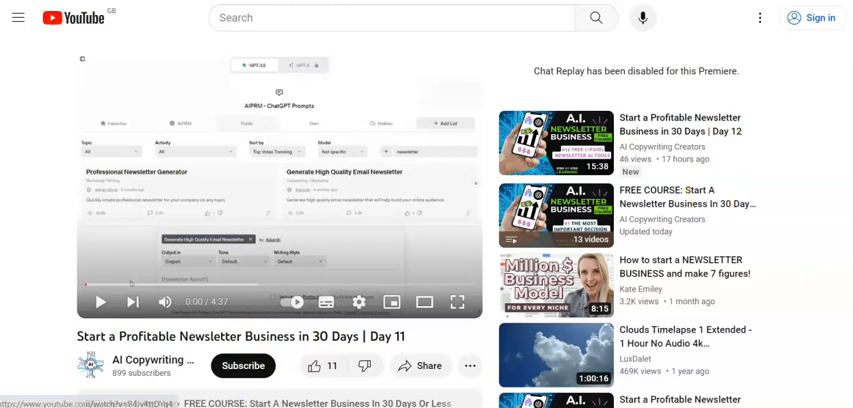
scroll("down", 3)
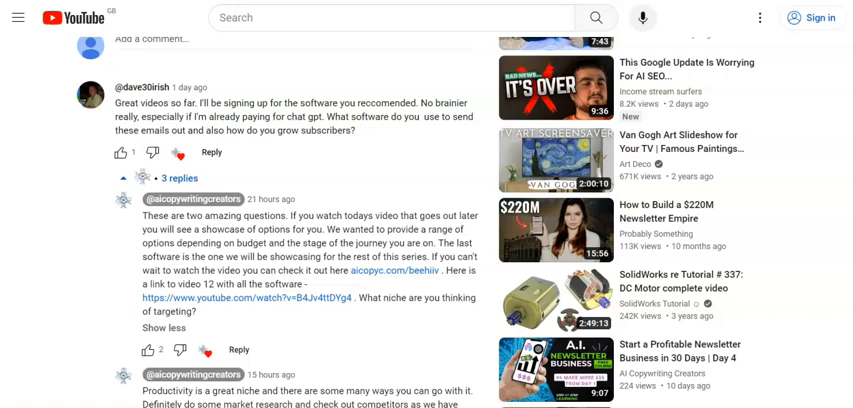
scroll("down", 3)
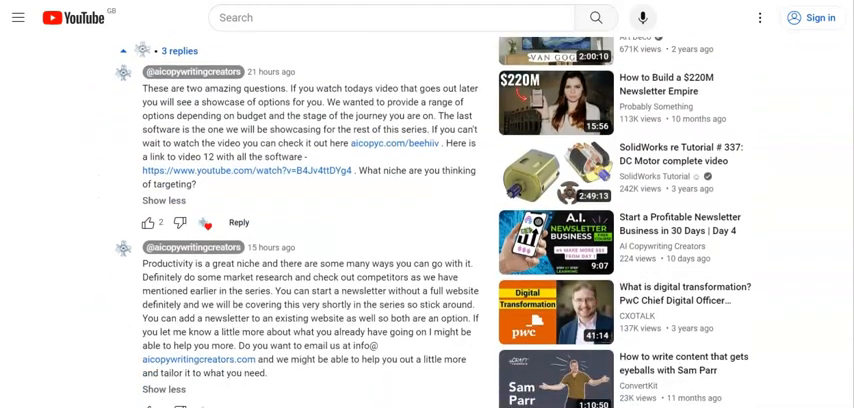
scroll("down", 3)
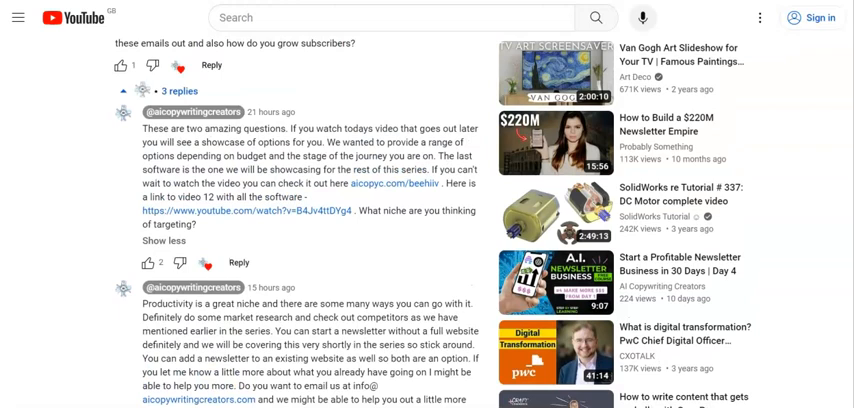
scroll("down", 3)
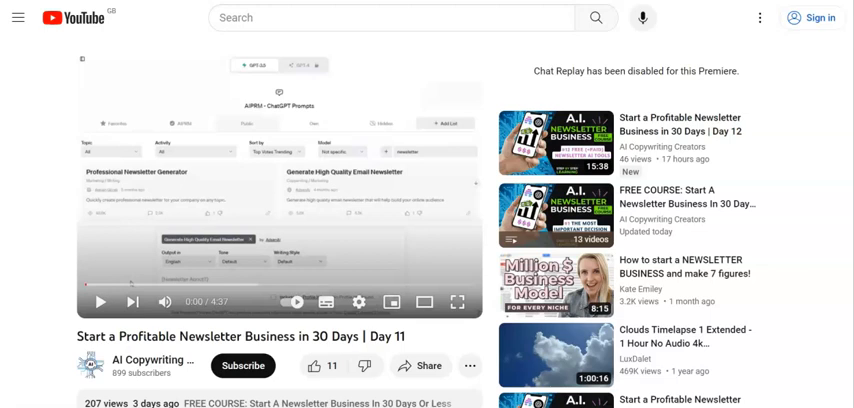
mouse_move(44, 160)
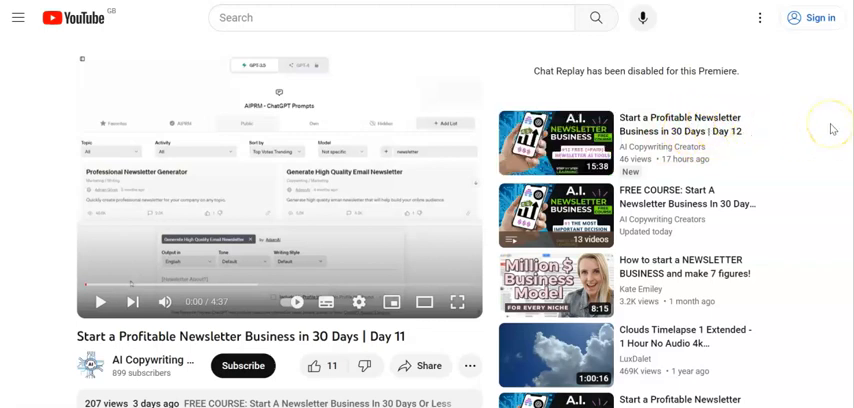
mouse_move(752, 118)
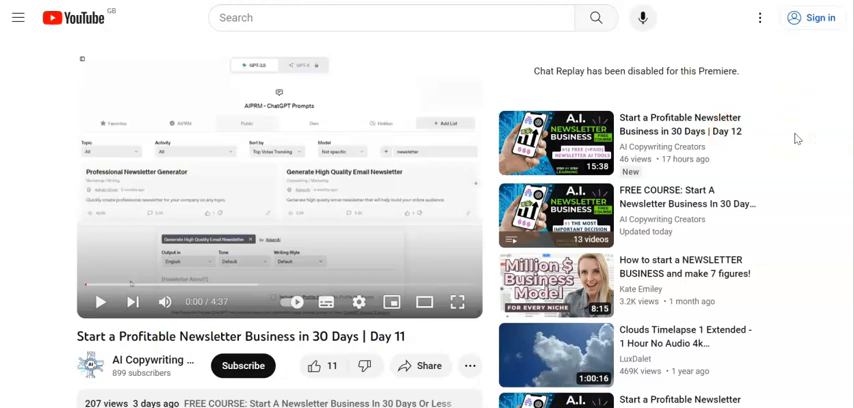
Step: Continue down the EmailOctopus homepage to its support section
scroll("down", 3)
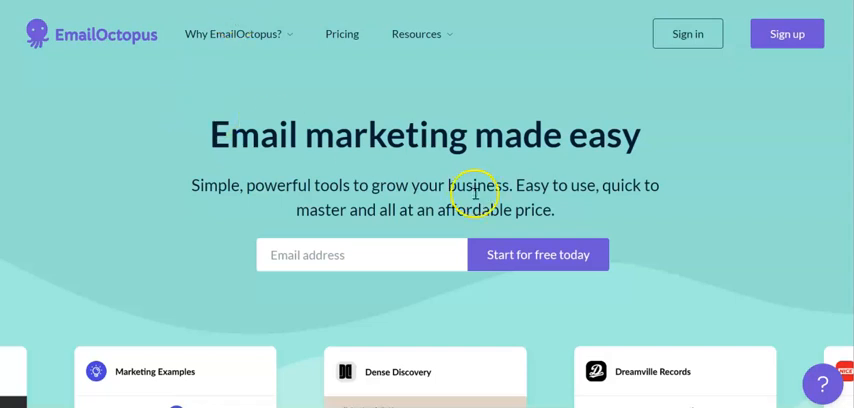
scroll("down", 3)
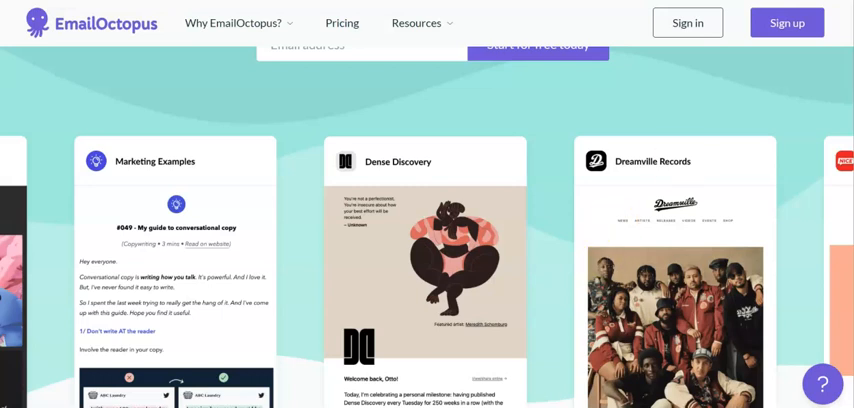
scroll("down", 3)
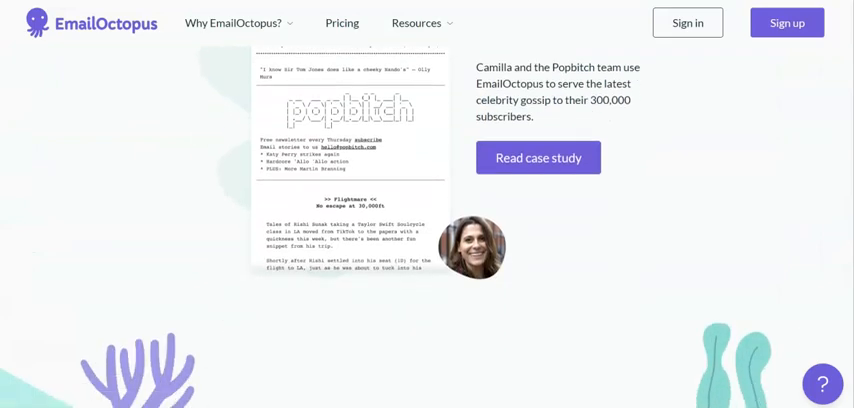
scroll("down", 3)
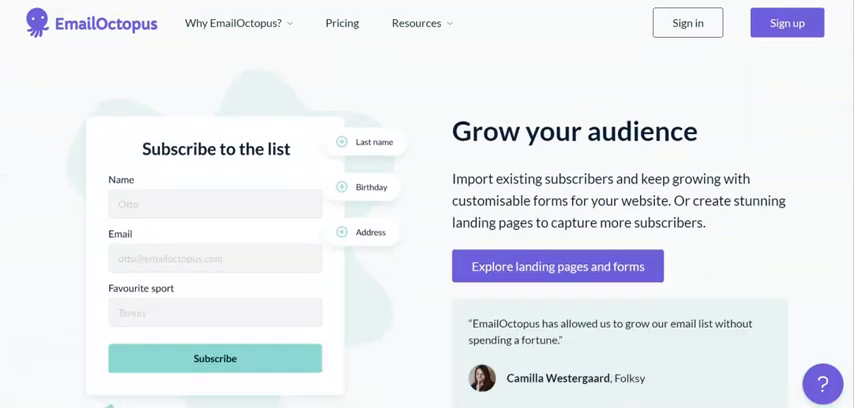
scroll("down", 3)
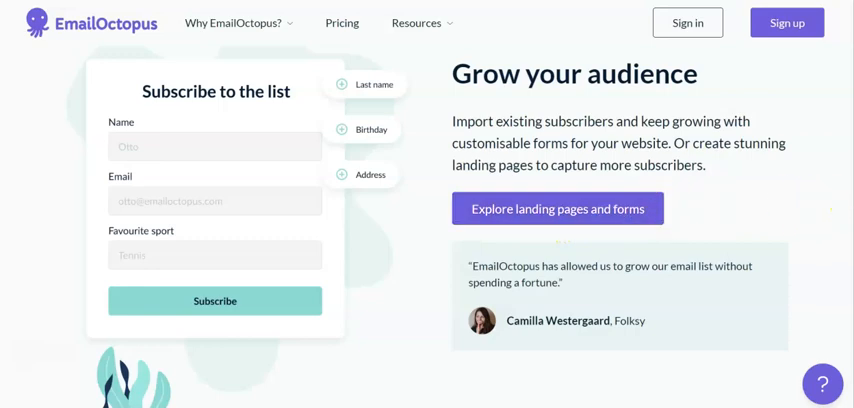
scroll("down", 3)
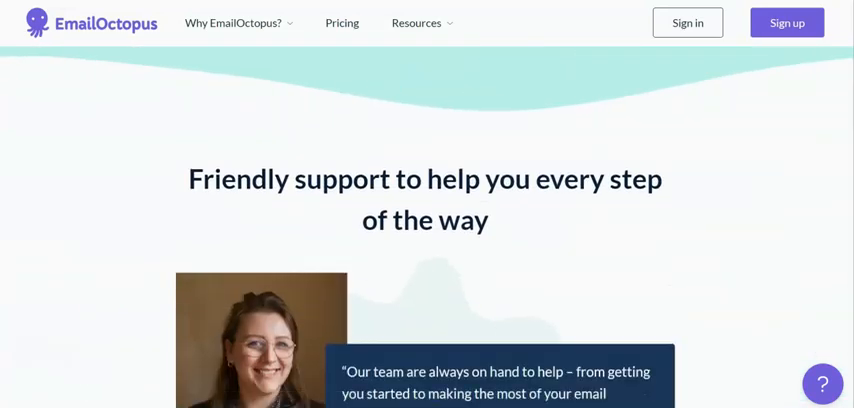
scroll("down", 3)
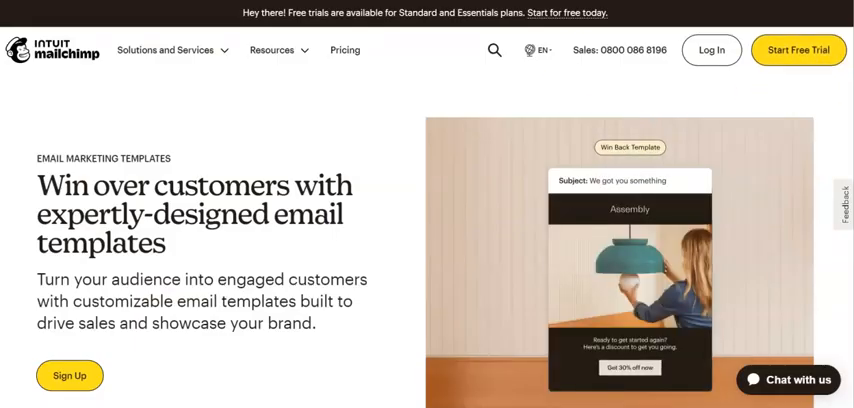
Step: Scroll Mailchimp's templates page through the template gallery and code-your-own section
scroll("down", 3)
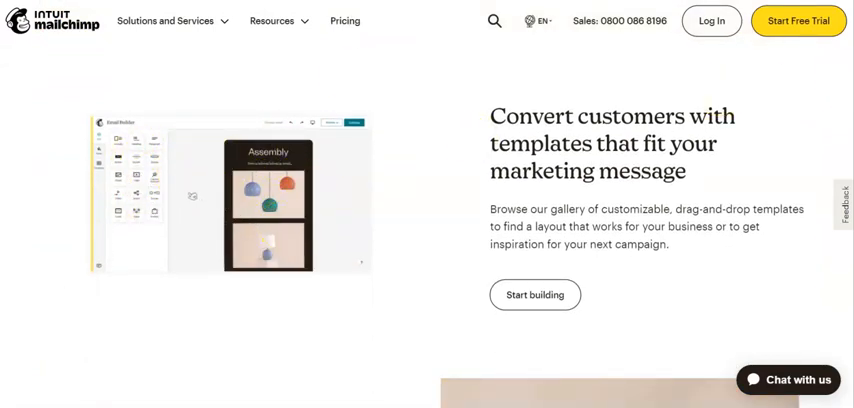
scroll("down", 3)
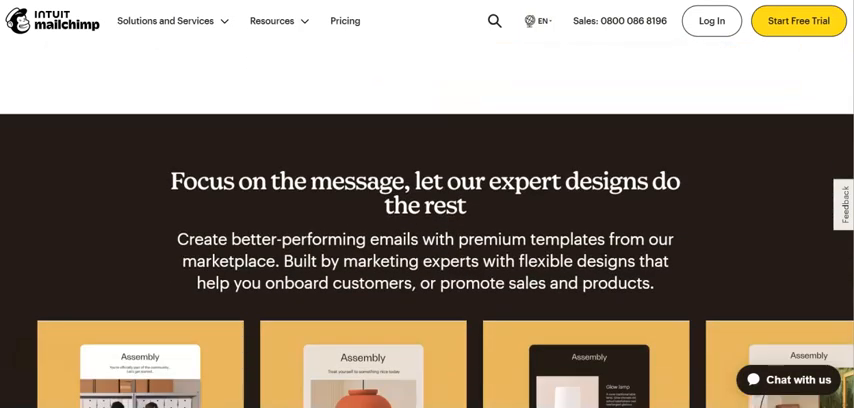
scroll("down", 3)
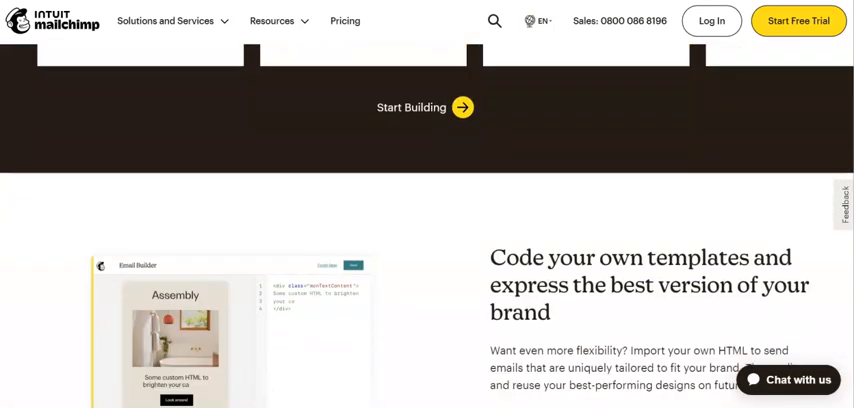
scroll("down", 3)
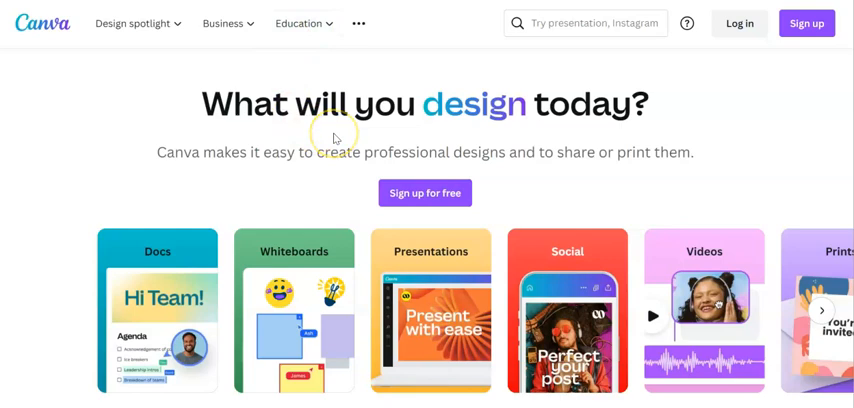
Step: Show Canva's Design spotlight categories and start searching 'new'
left_click(224, 24)
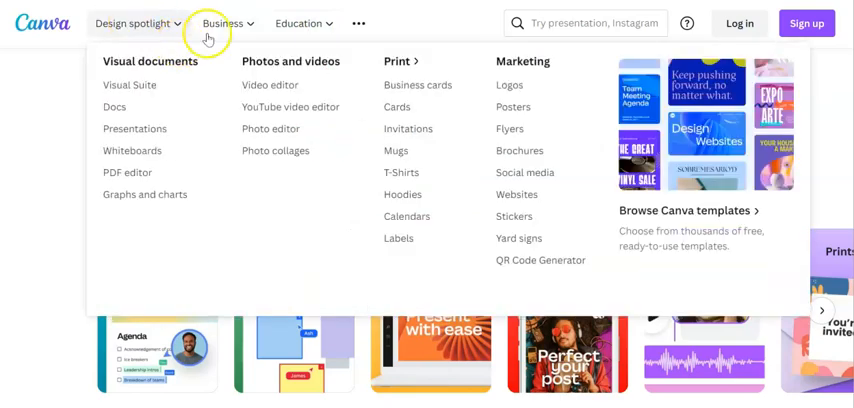
type("new")
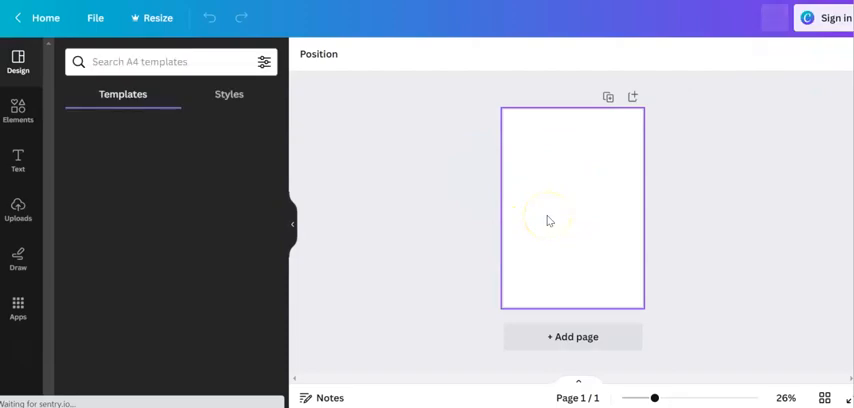
Step: Dismiss the log-in prompt and scroll the Design panel's newsletter templates
left_click(832, 16)
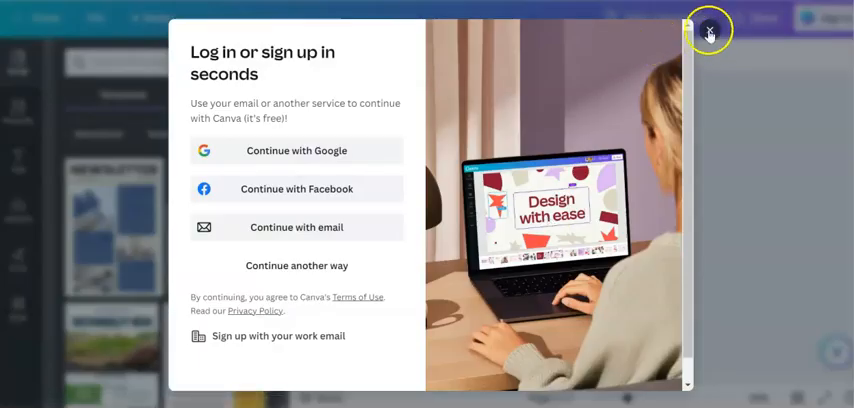
left_click(708, 28)
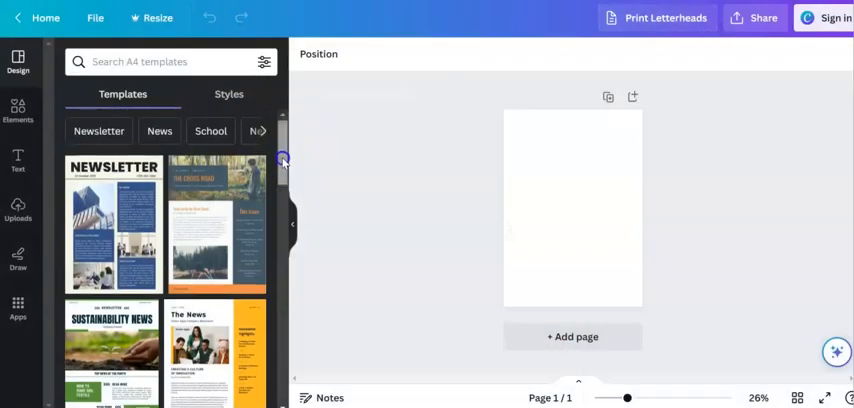
scroll("down", 3)
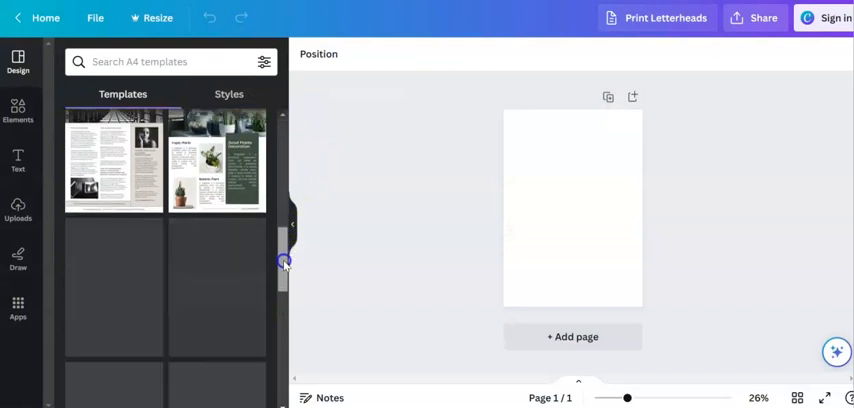
scroll("down", 3)
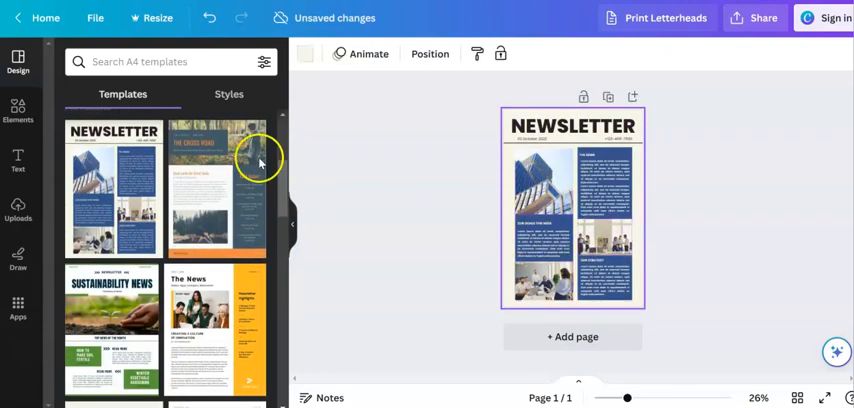
scroll("down", 3)
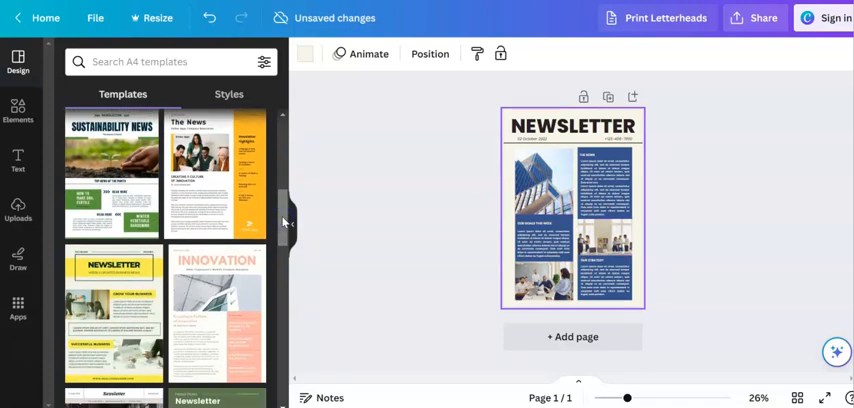
scroll("down", 3)
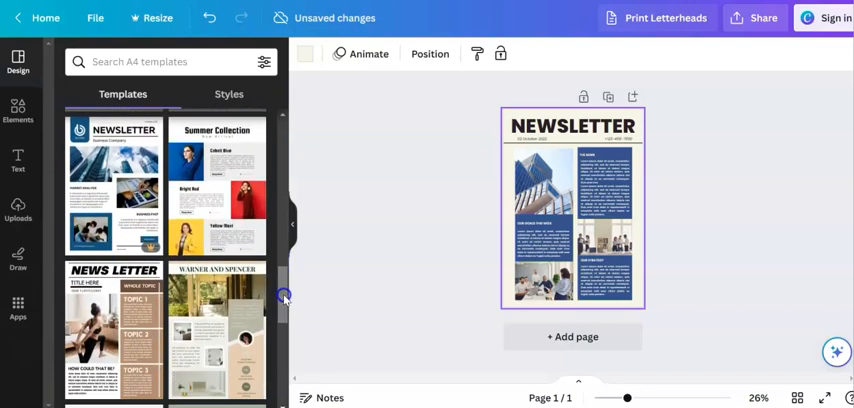
Step: Apply a page of the White and Blue Minimalist newsletter template and dismiss the sign-in prompt
left_click(116, 184)
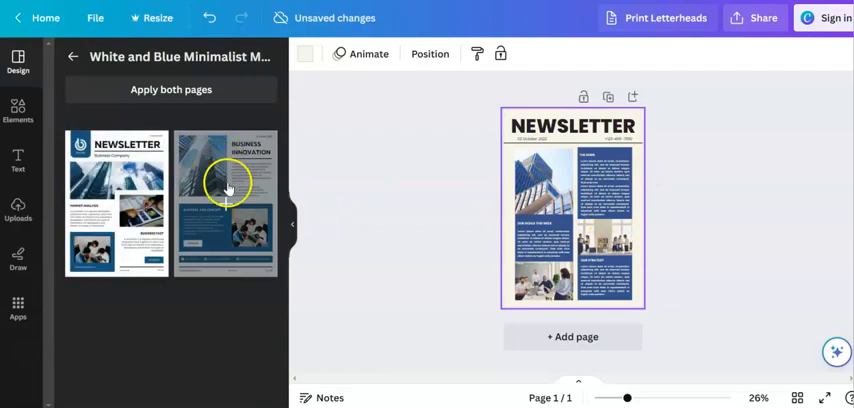
left_click(832, 18)
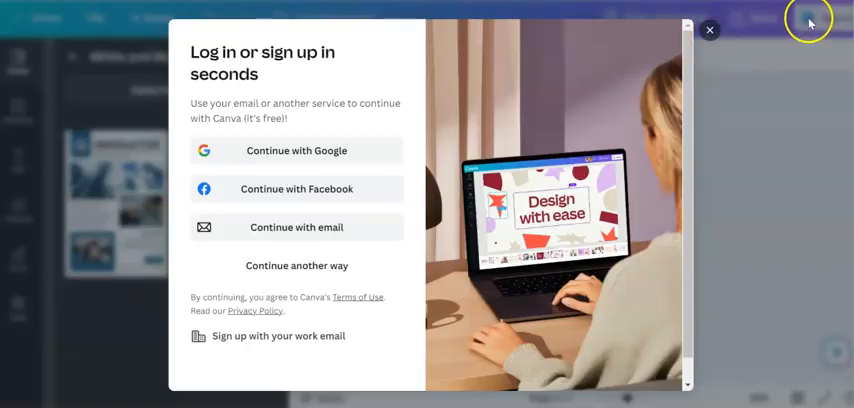
left_click(710, 28)
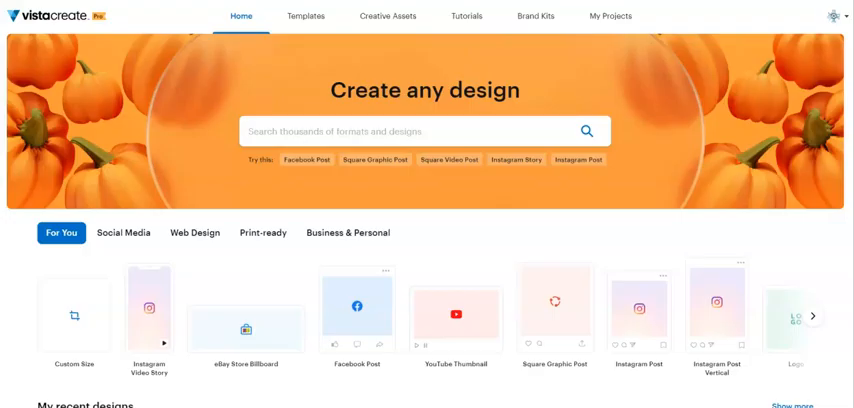
Step: Search VistaCreate for 'newsletter' templates from the home search bar
left_click(420, 132)
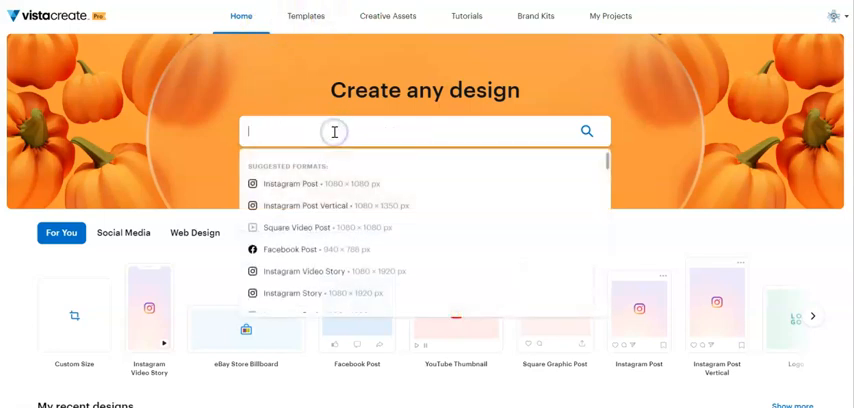
type("new!")
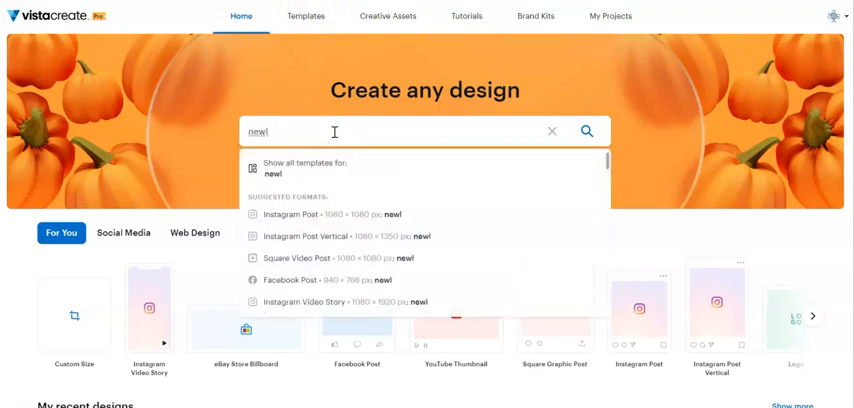
type("newsleeter")
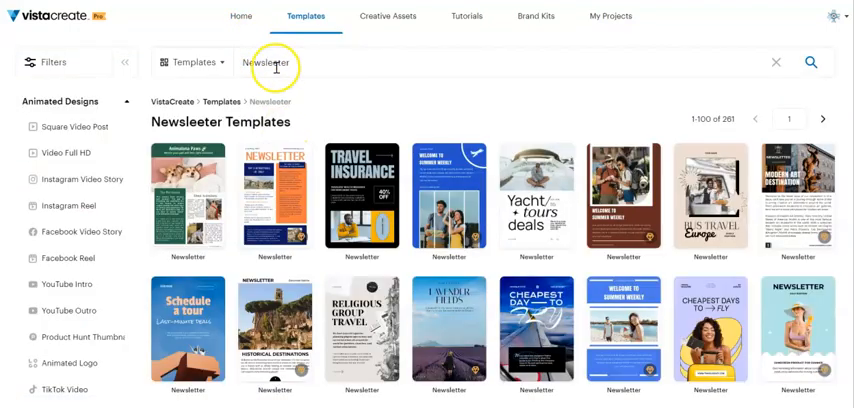
left_click(270, 62)
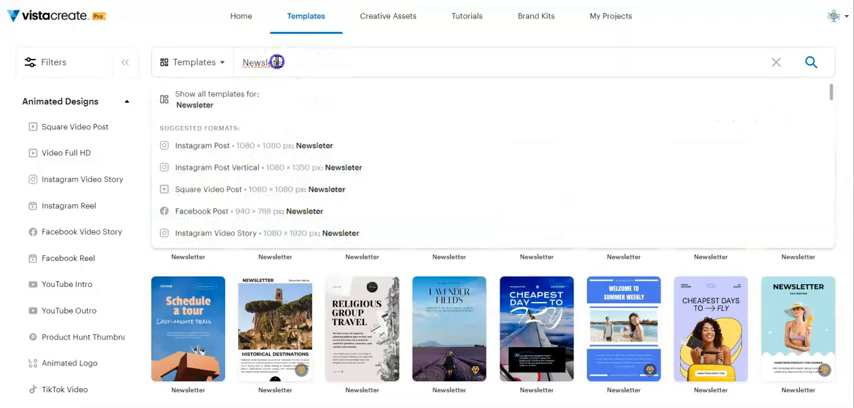
key("enter")
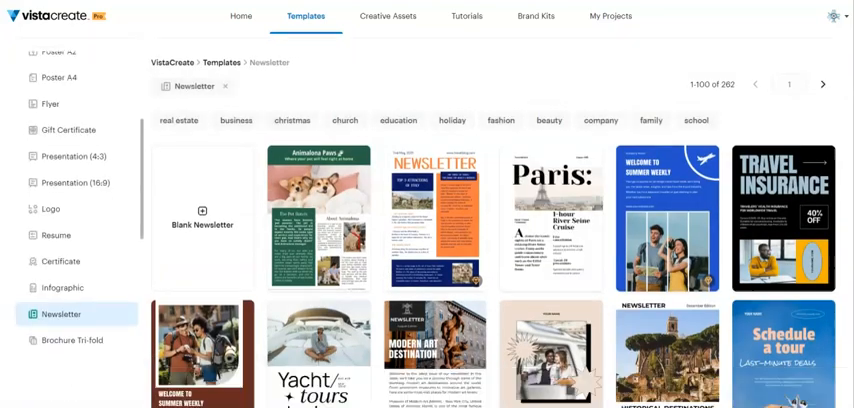
Step: Scroll through the Newsletter template gallery results
scroll("down", 3)
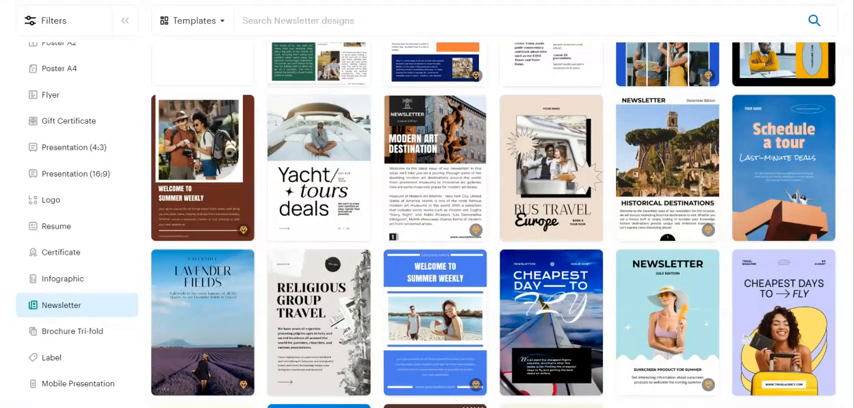
scroll("down", 3)
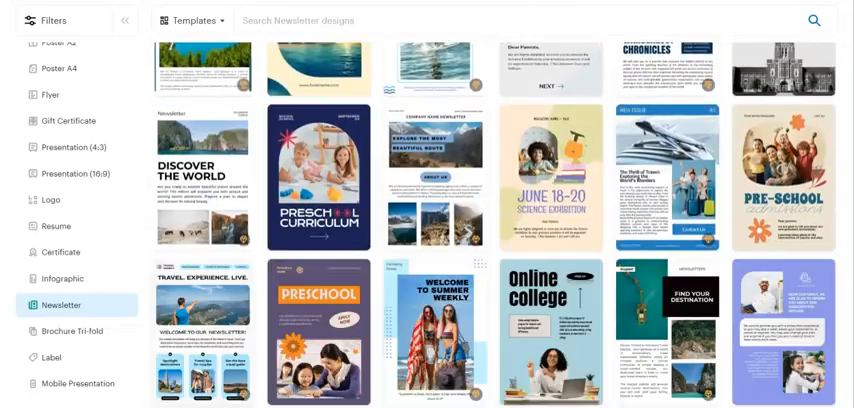
scroll("down", 3)
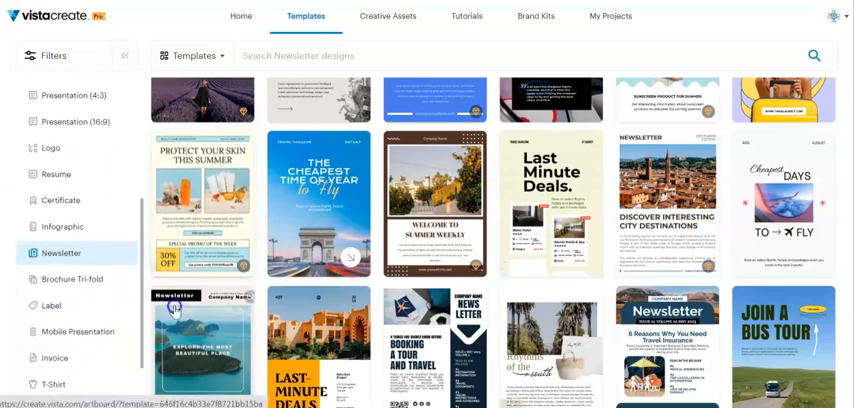
scroll("down", 3)
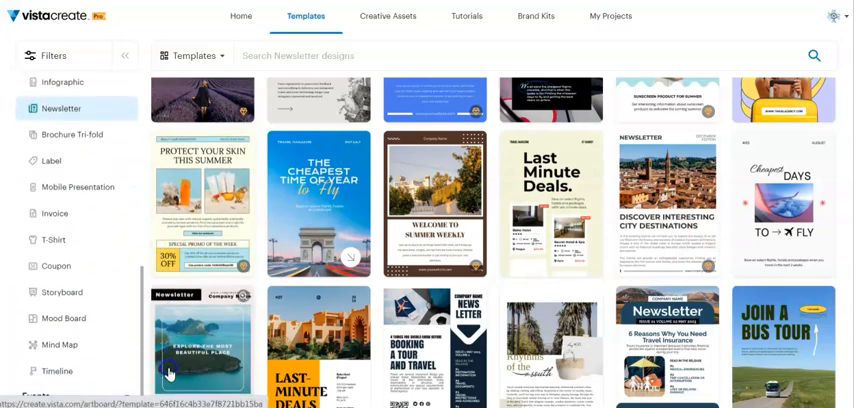
scroll("down", 3)
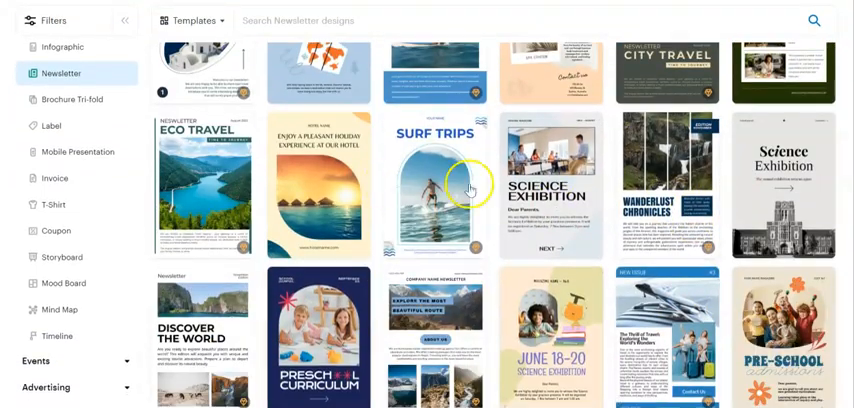
scroll("down", 3)
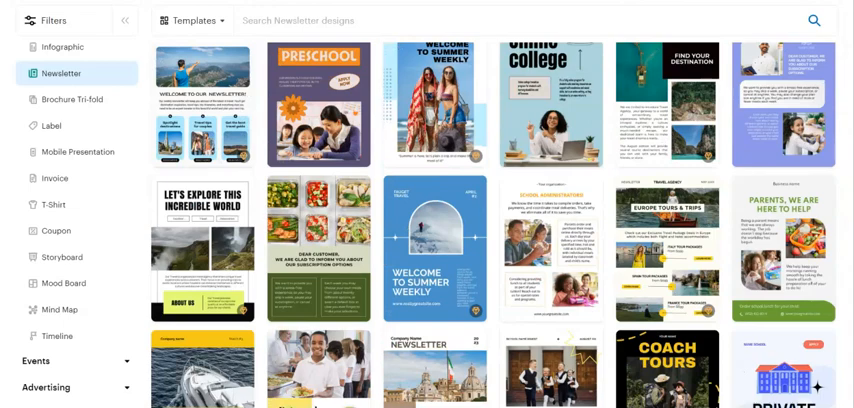
scroll("down", 3)
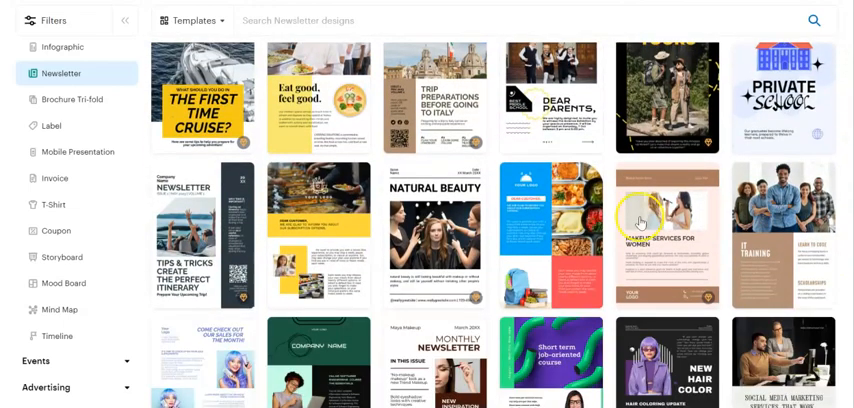
scroll("down", 3)
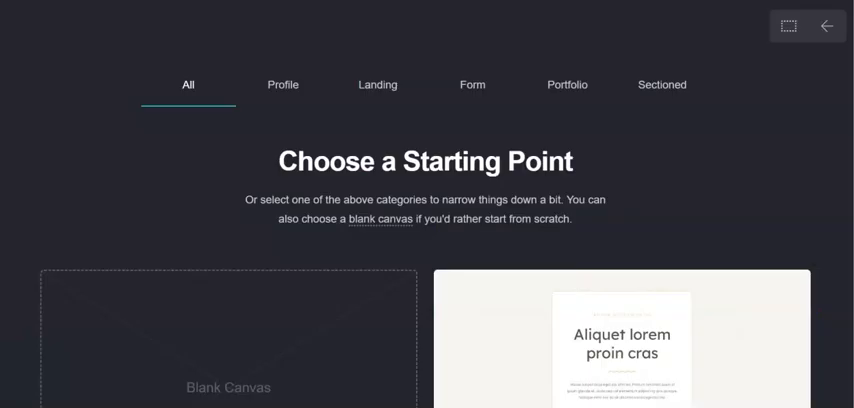
scroll("down", 3)
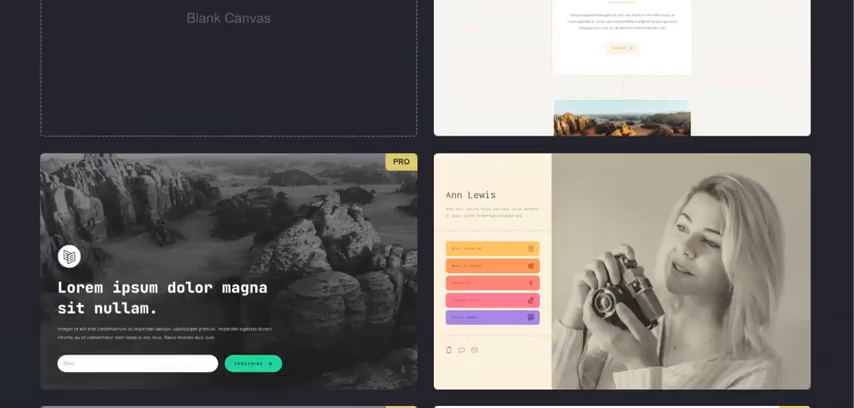
scroll("down", 3)
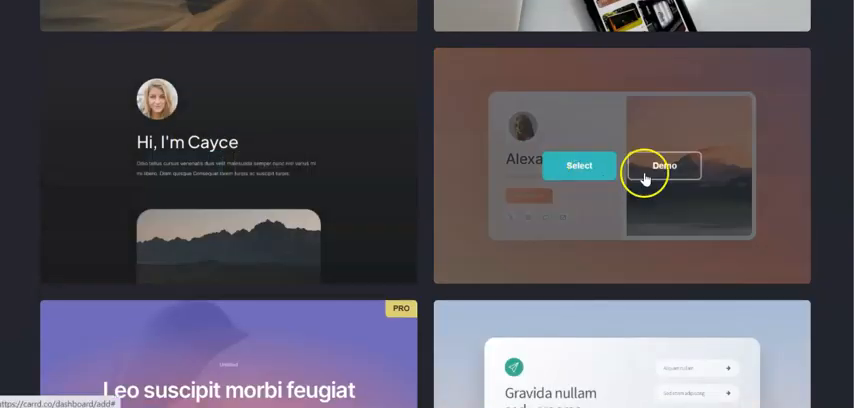
left_click(662, 164)
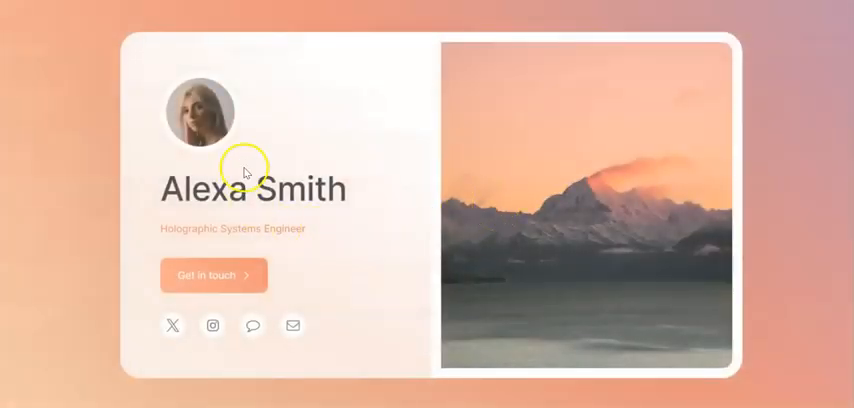
mouse_move(368, 204)
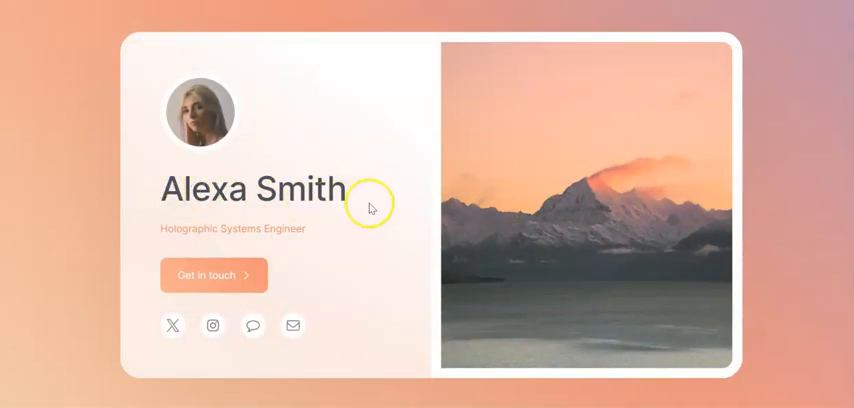
mouse_move(312, 224)
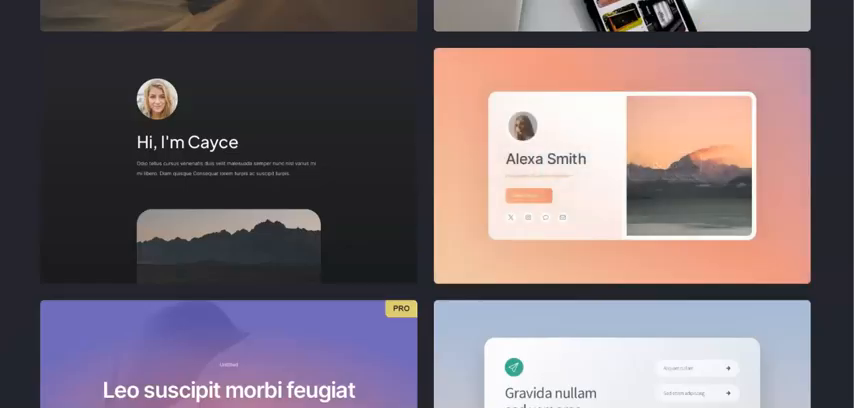
scroll("down", 3)
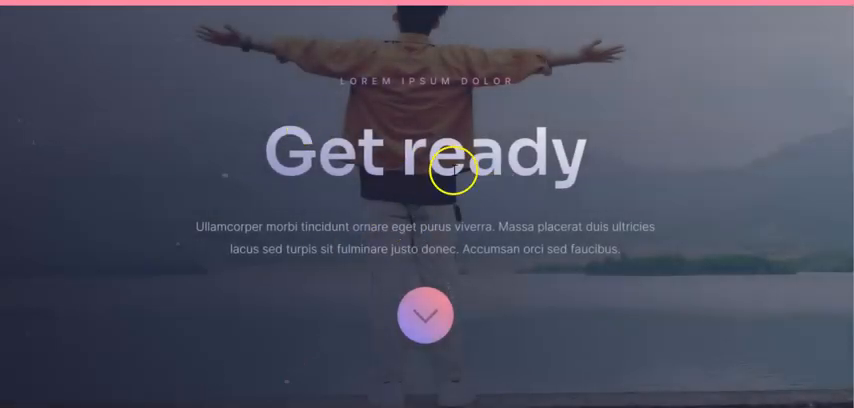
mouse_move(302, 176)
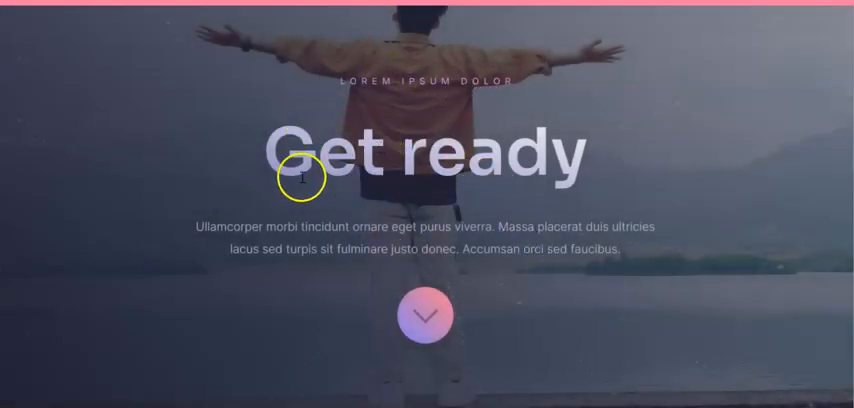
mouse_move(462, 270)
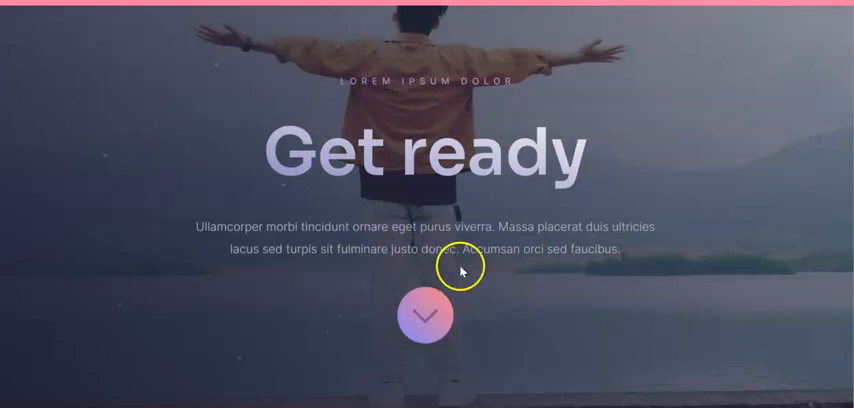
mouse_move(476, 320)
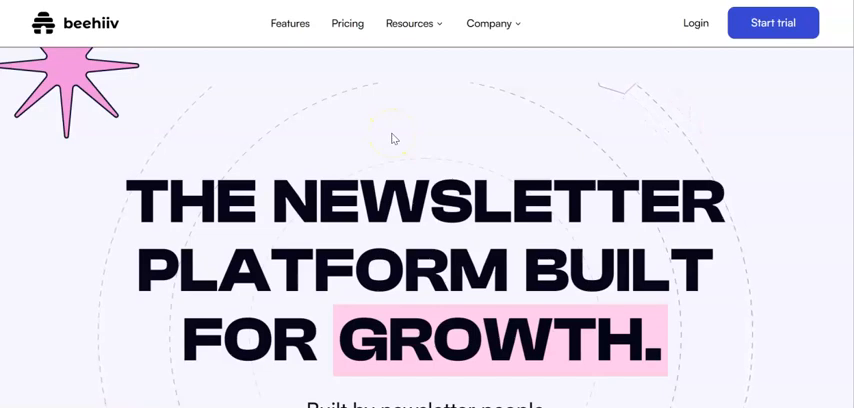
mouse_move(824, 64)
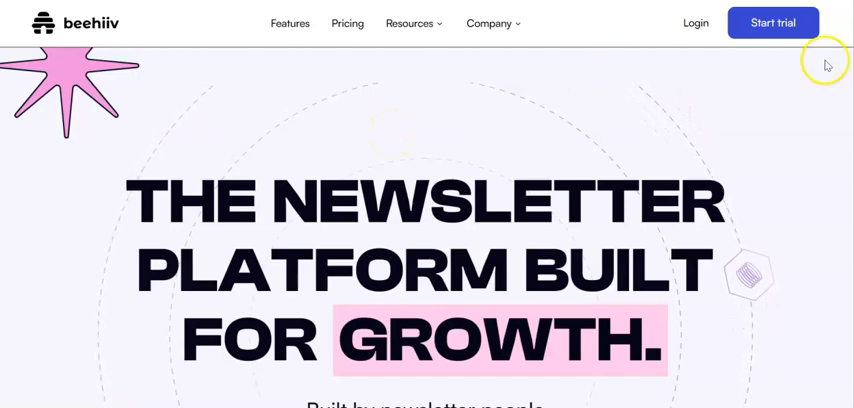
Step: Scroll beehiiv's homepage from the growth headline down past the Create section
scroll("down", 3)
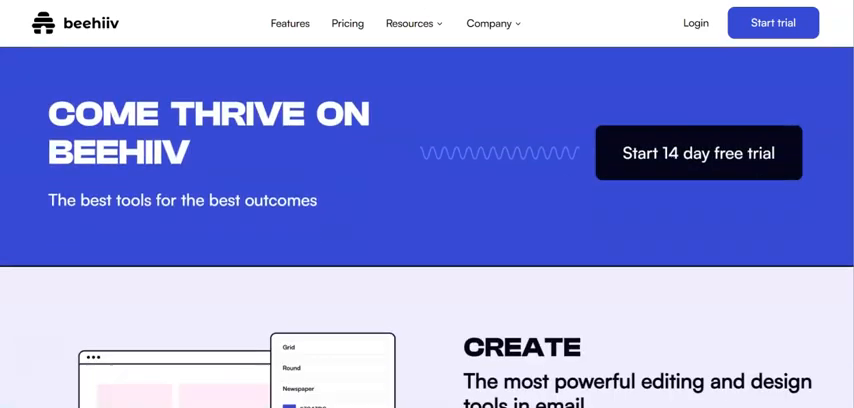
scroll("down", 3)
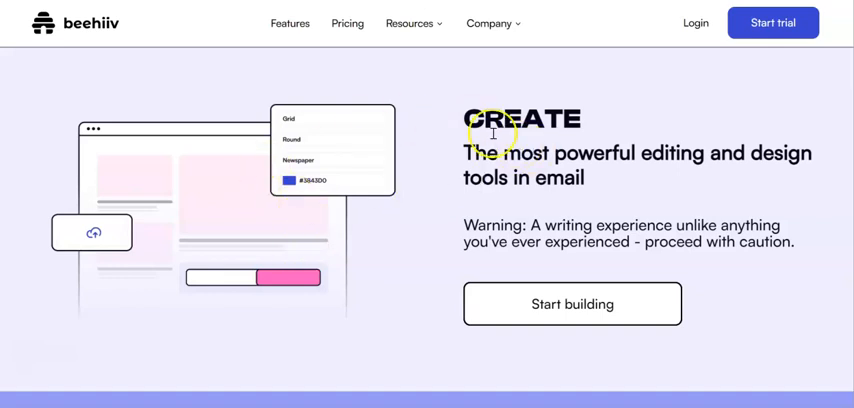
mouse_move(608, 152)
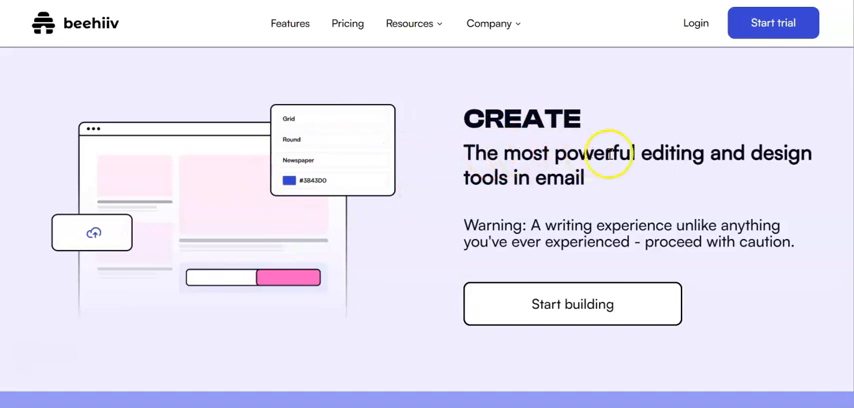
mouse_move(504, 178)
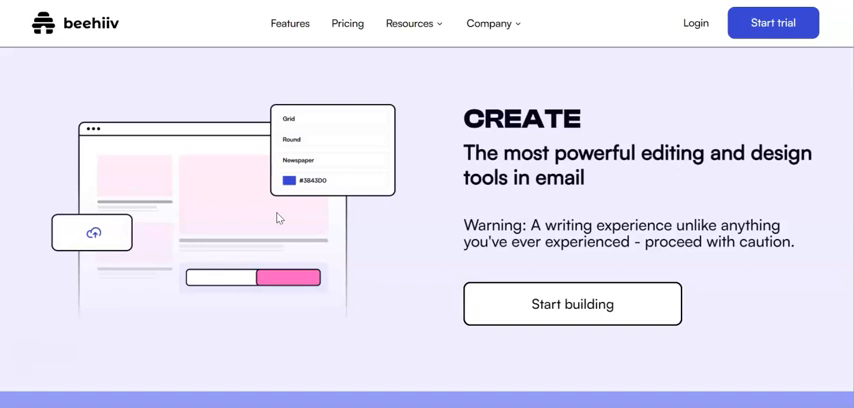
scroll("down", 3)
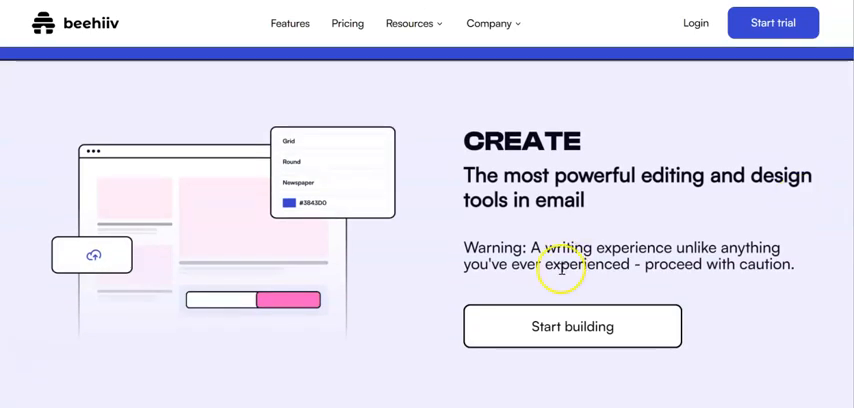
scroll("down", 3)
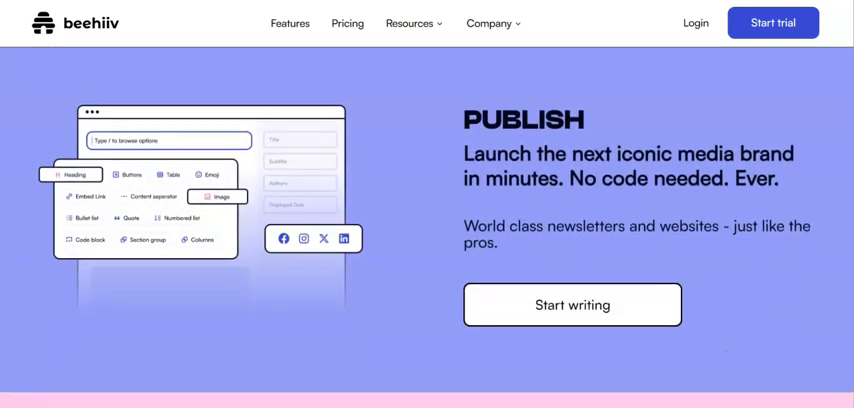
mouse_move(624, 160)
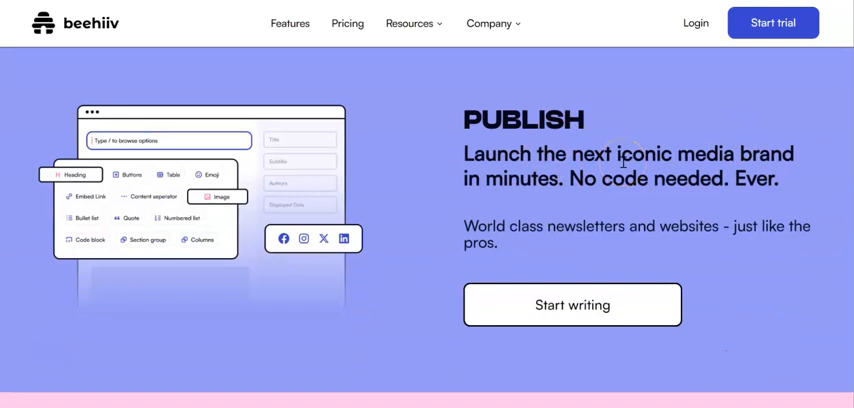
mouse_move(572, 168)
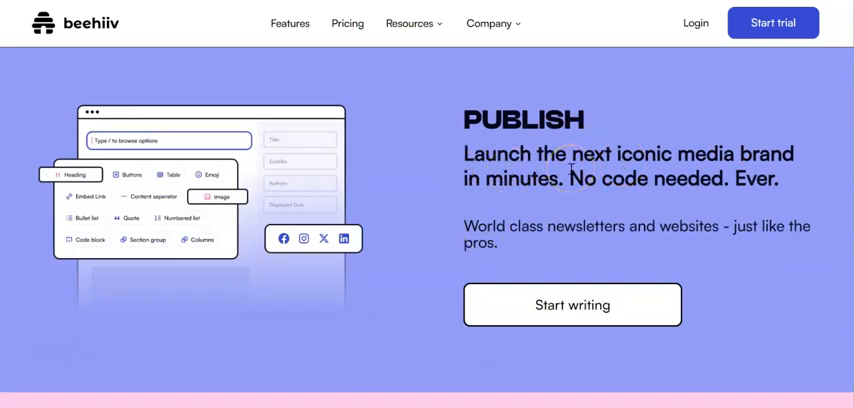
mouse_move(348, 24)
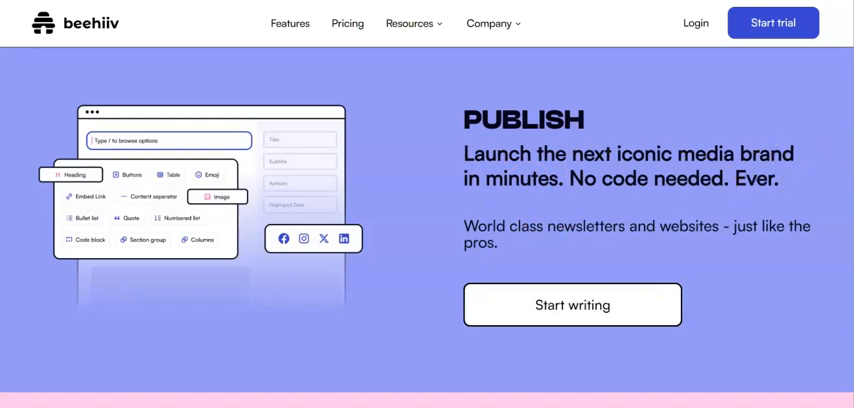
mouse_move(788, 152)
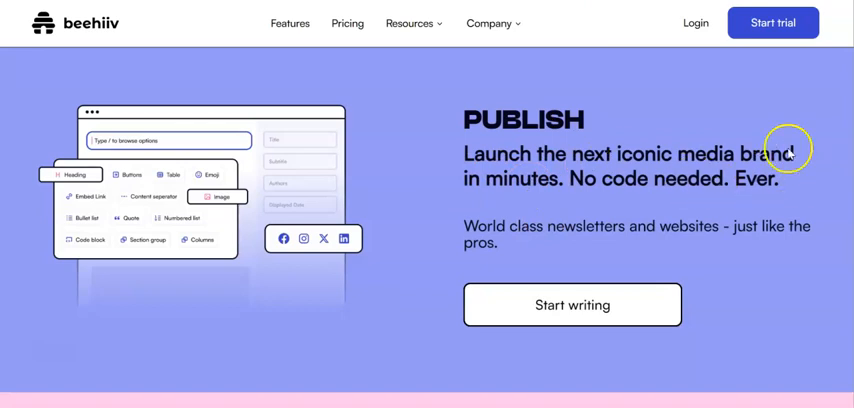
mouse_move(678, 170)
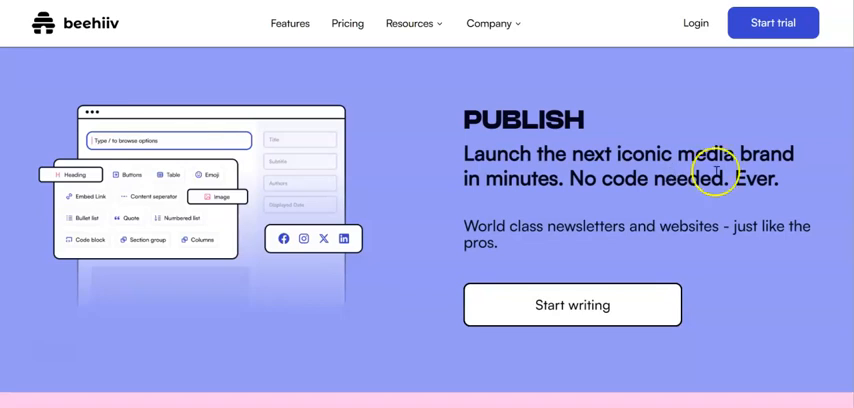
Step: Scroll further down beehiiv's homepage past Publish to the Grow section
scroll("down", 3)
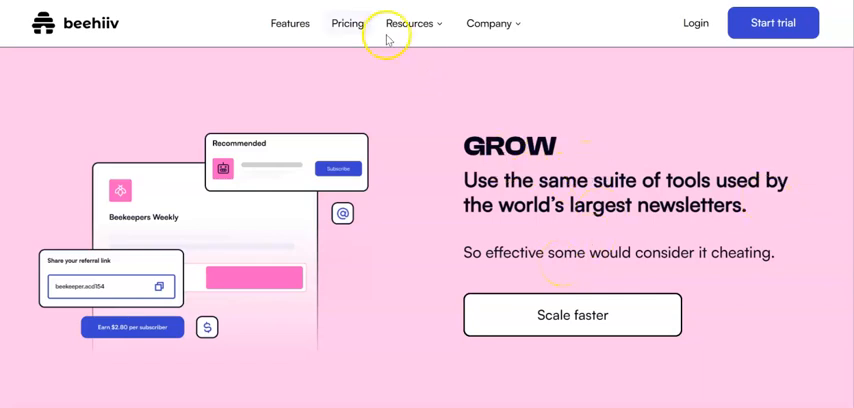
Step: Open beehiiv Pricing, view the Launch, Grow and Scale plans and highlight '2,500 subscribers'
left_click(348, 24)
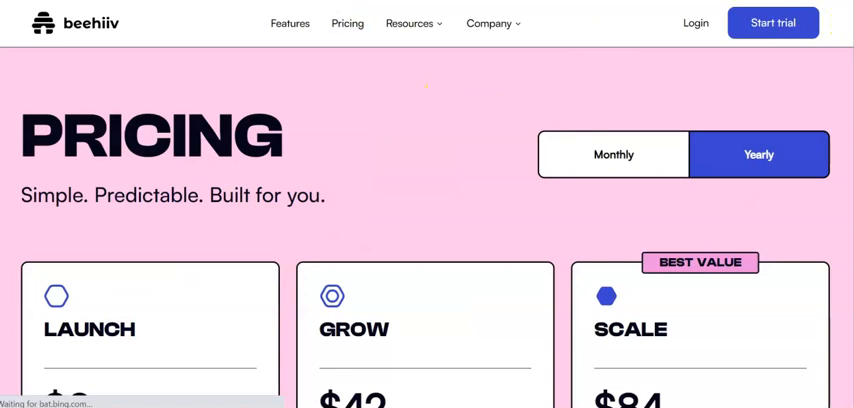
scroll("down", 3)
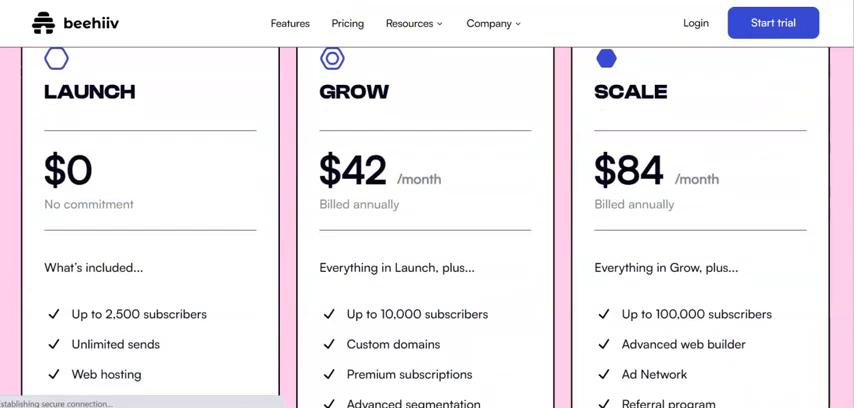
scroll("down", 3)
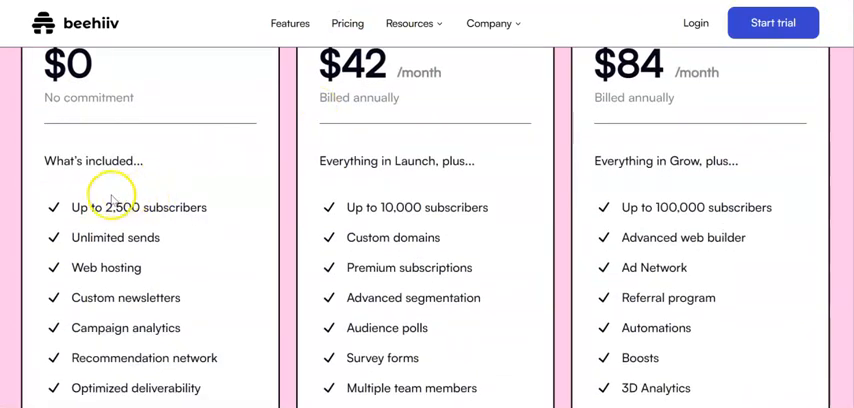
double_click(152, 208)
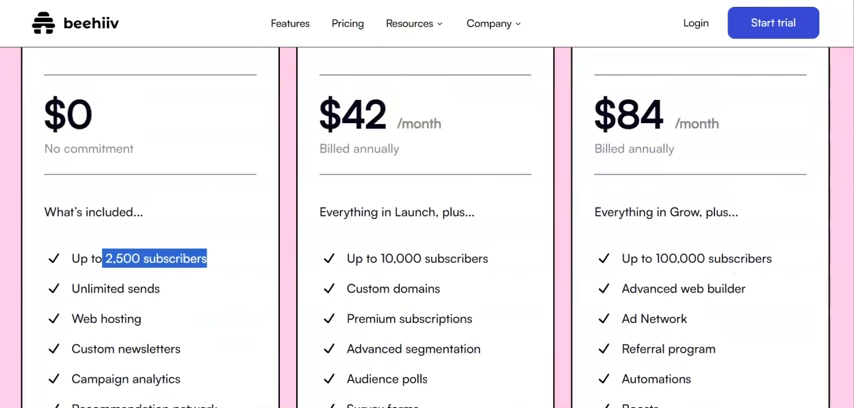
mouse_move(238, 148)
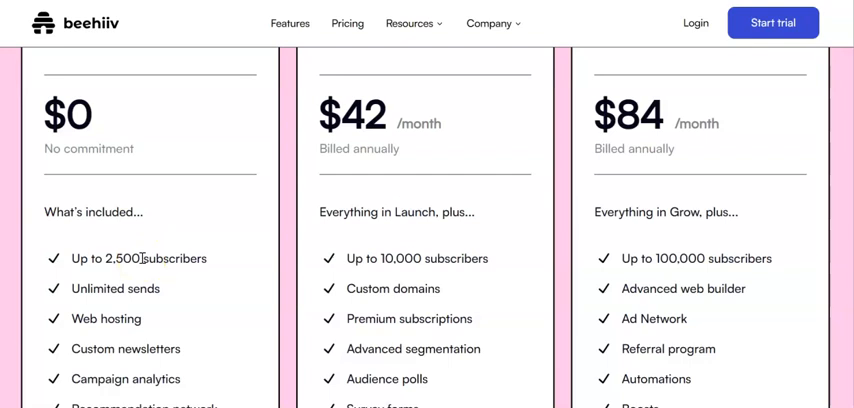
mouse_move(416, 104)
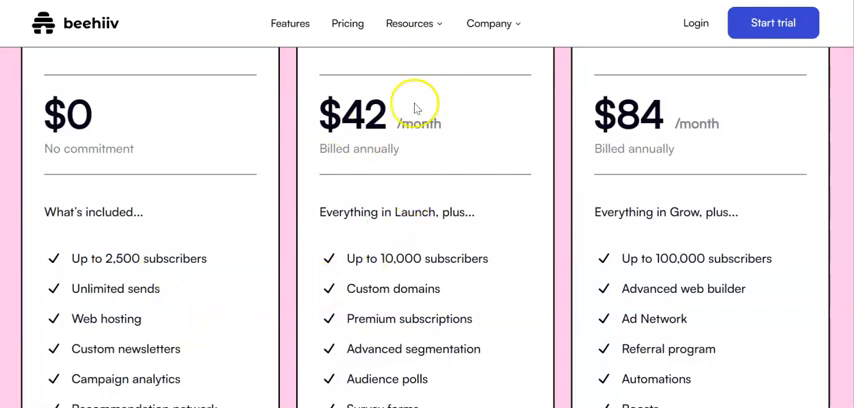
mouse_move(416, 108)
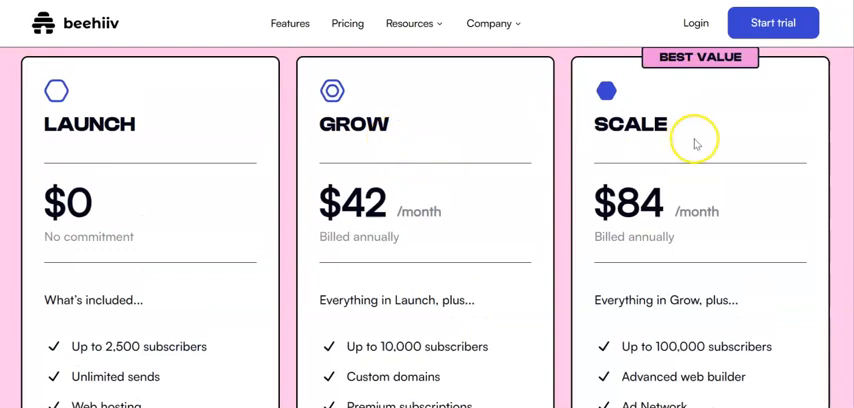
mouse_move(696, 144)
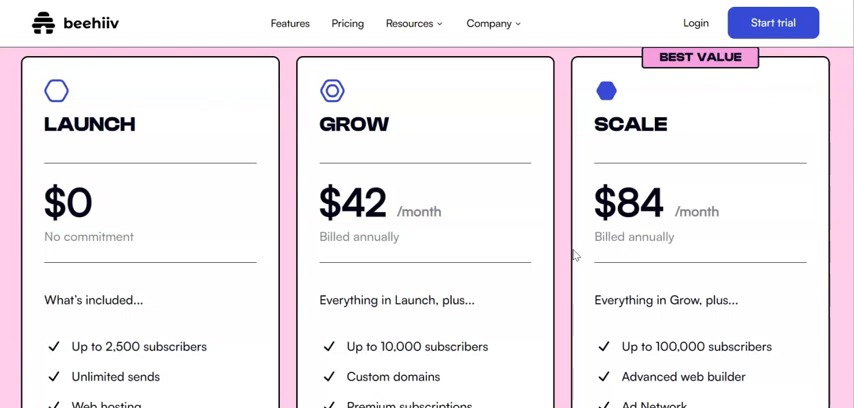
mouse_move(56, 344)
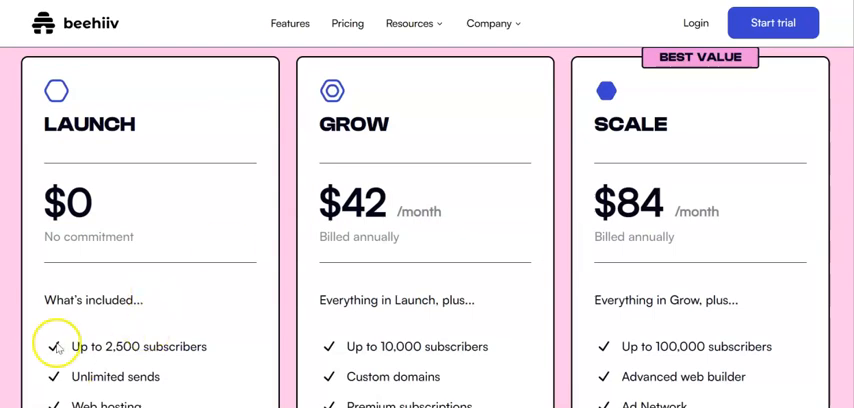